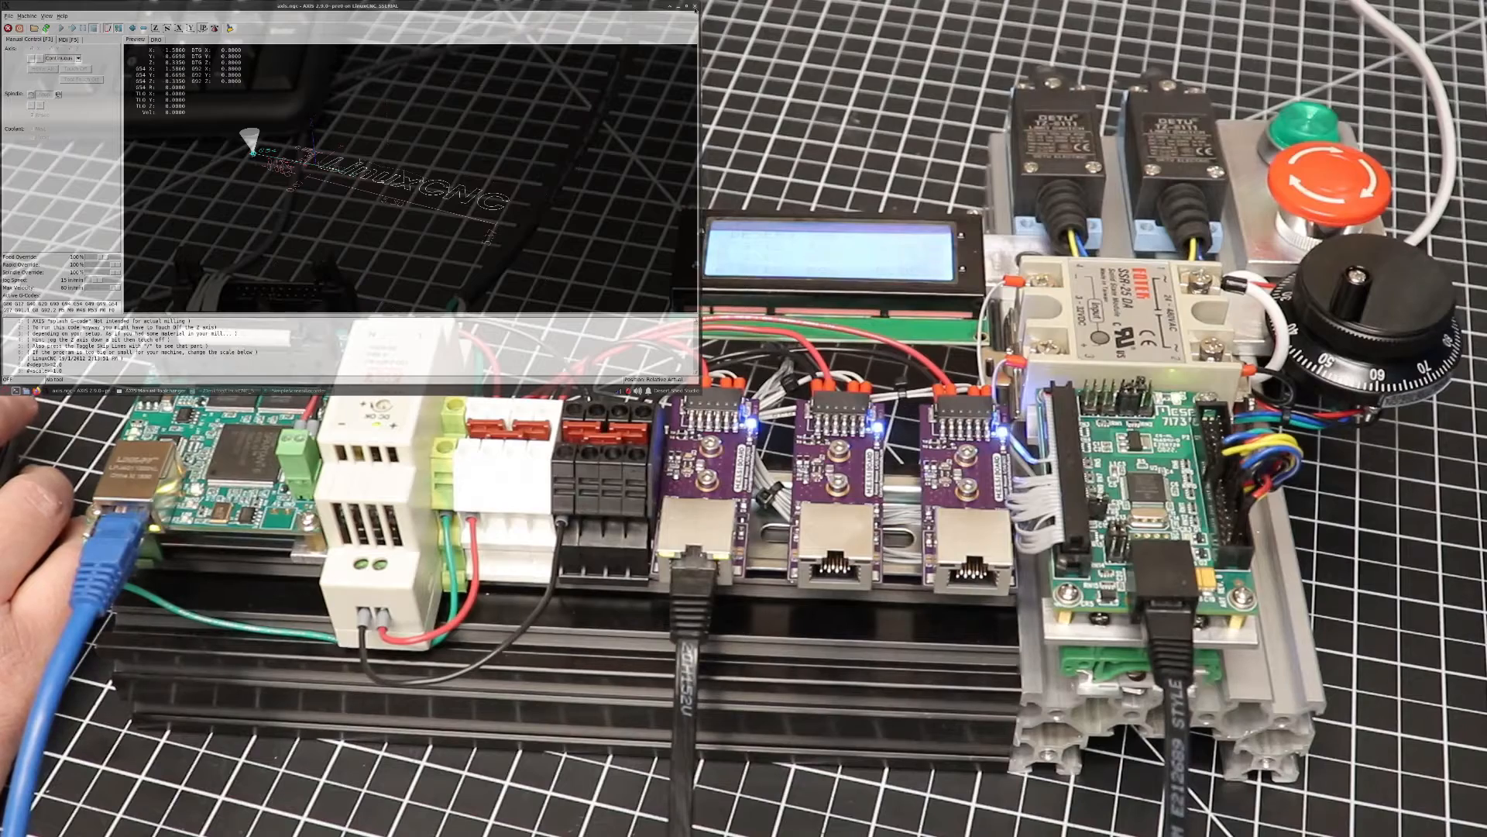
- Quit LinuxCNC and confirm Yes in the close-LinuxCNC dialog
{"action": "left_click", "coordinate": [673, 9]}
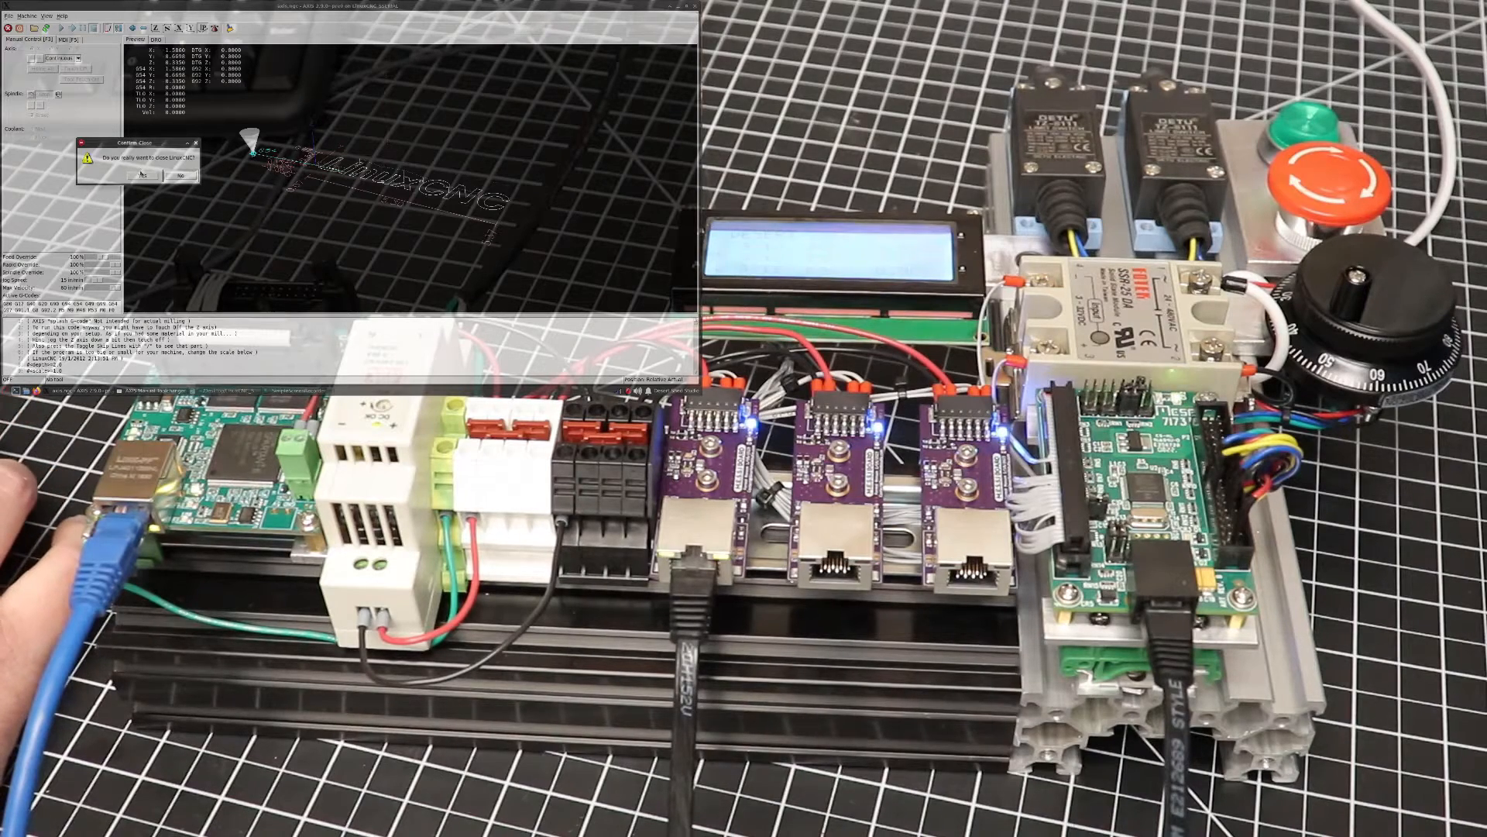
{"action": "left_click", "coordinate": [176, 178]}
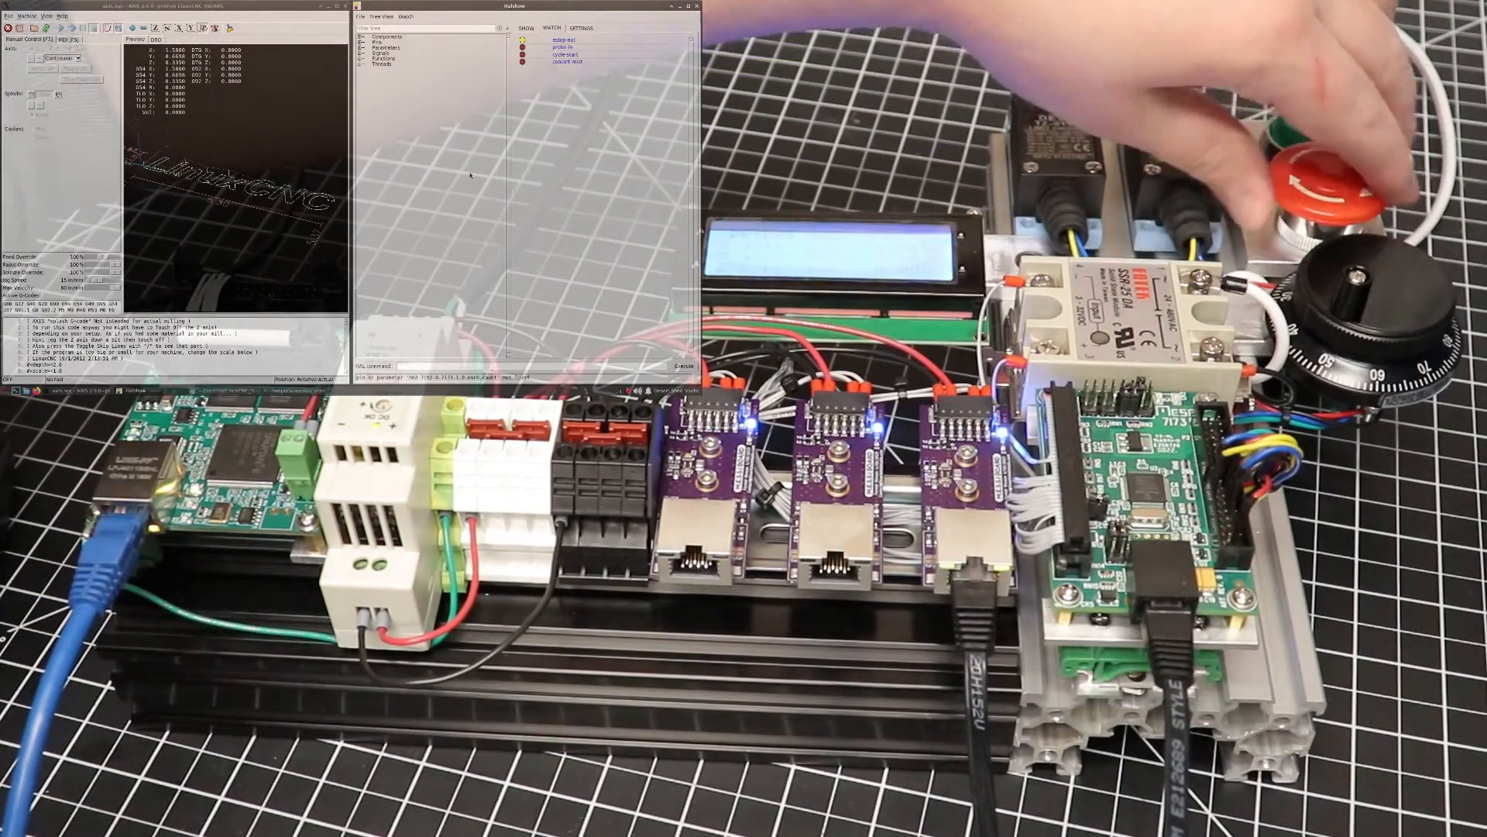
- Open halshow beside the AXIS window to view the board's HAL pins
{"action": "left_click", "coordinate": [1323, 181]}
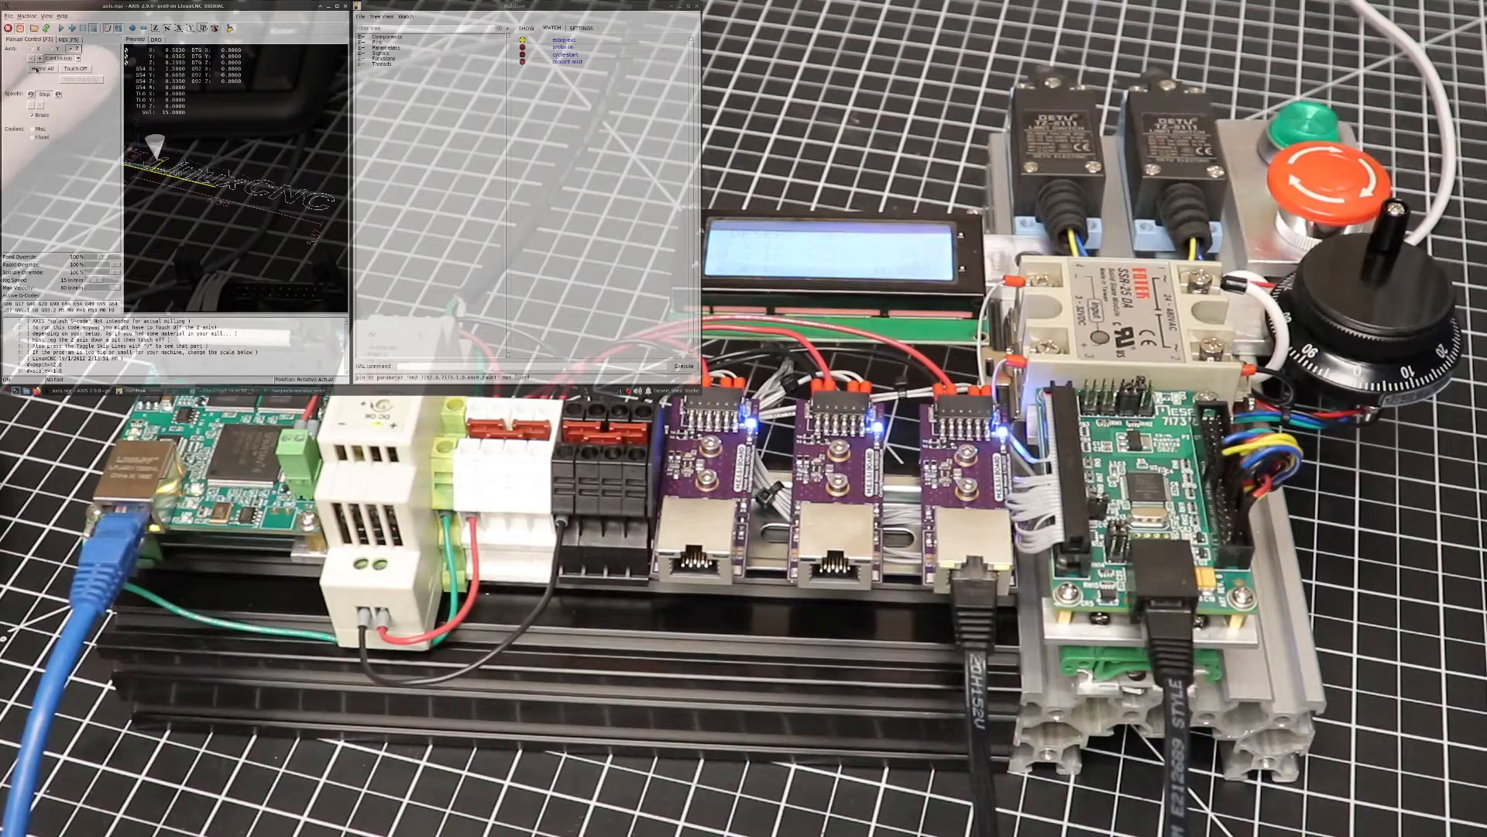
- Release the E-stop and power on the machine to activate Home All and Touch Off
{"action": "left_click", "coordinate": [76, 68]}
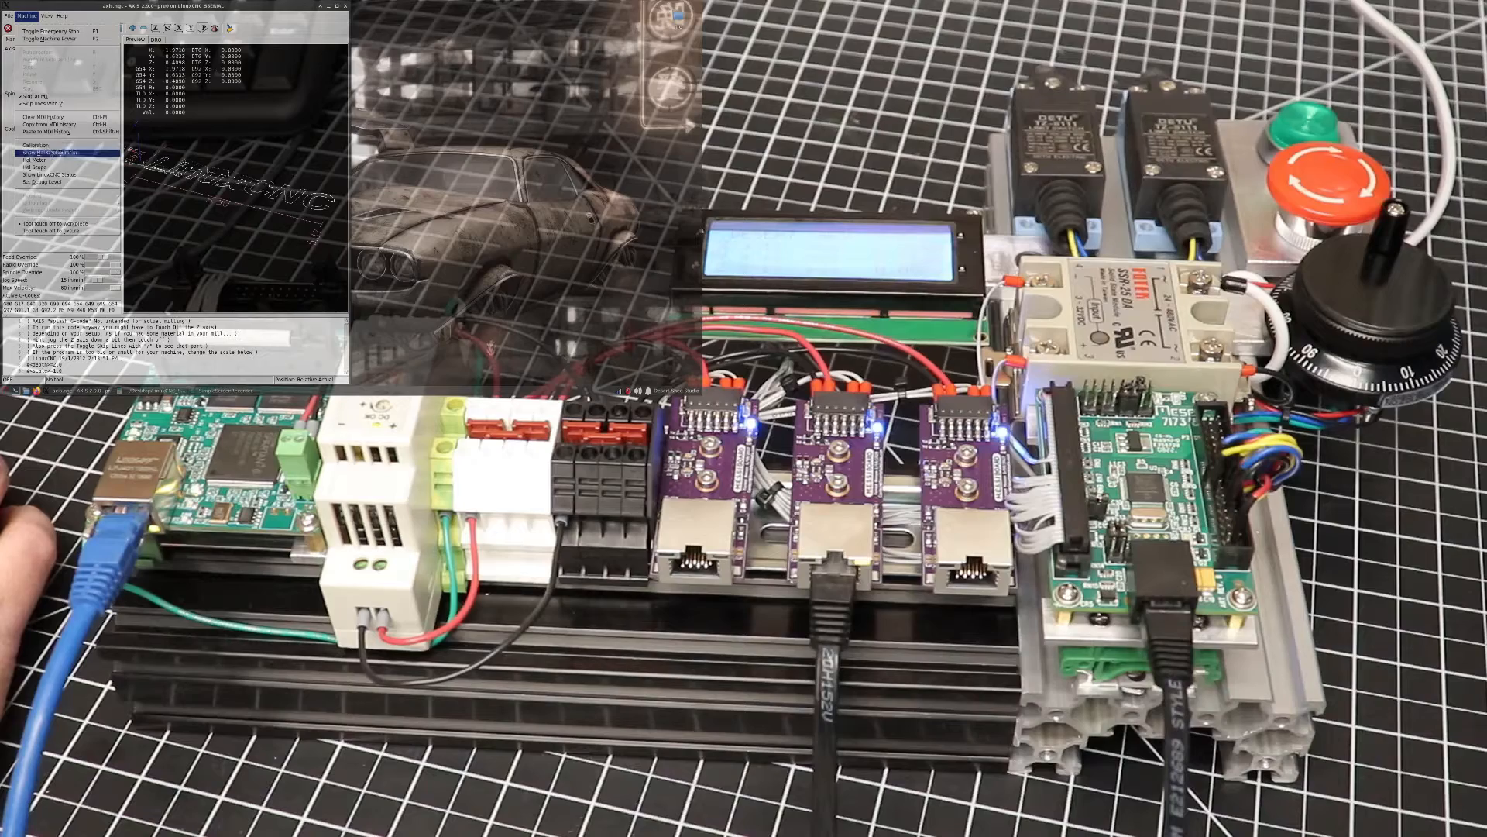
- Pick Show HAL Configuration from the Machine menu to reopen halshow
{"action": "left_click", "coordinate": [59, 153]}
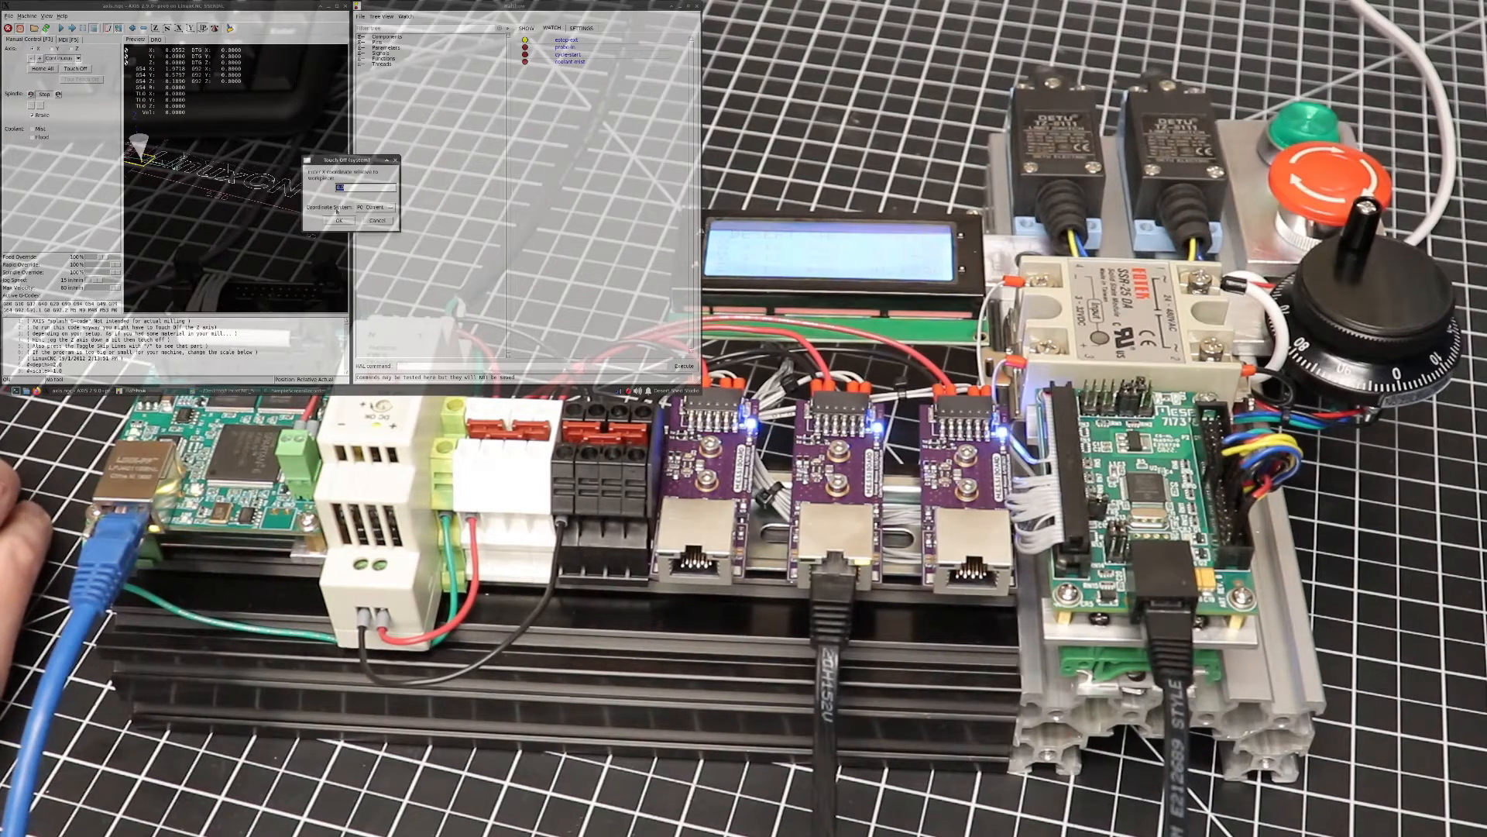
- Apply the entered axis offset with OK in the Touch Off dialog
{"action": "left_click", "coordinate": [338, 220]}
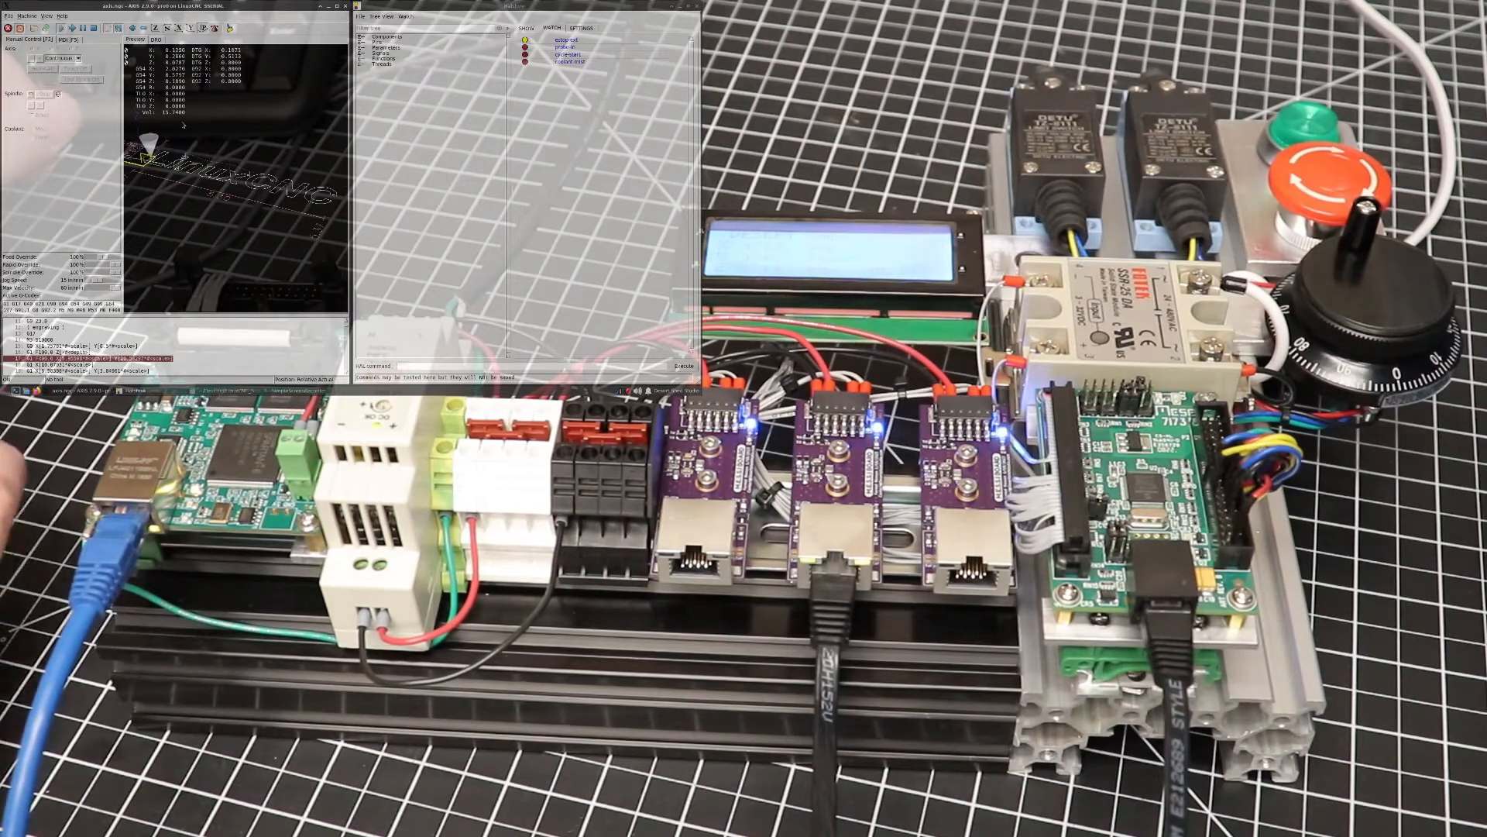
{"action": "left_click", "coordinate": [68, 39]}
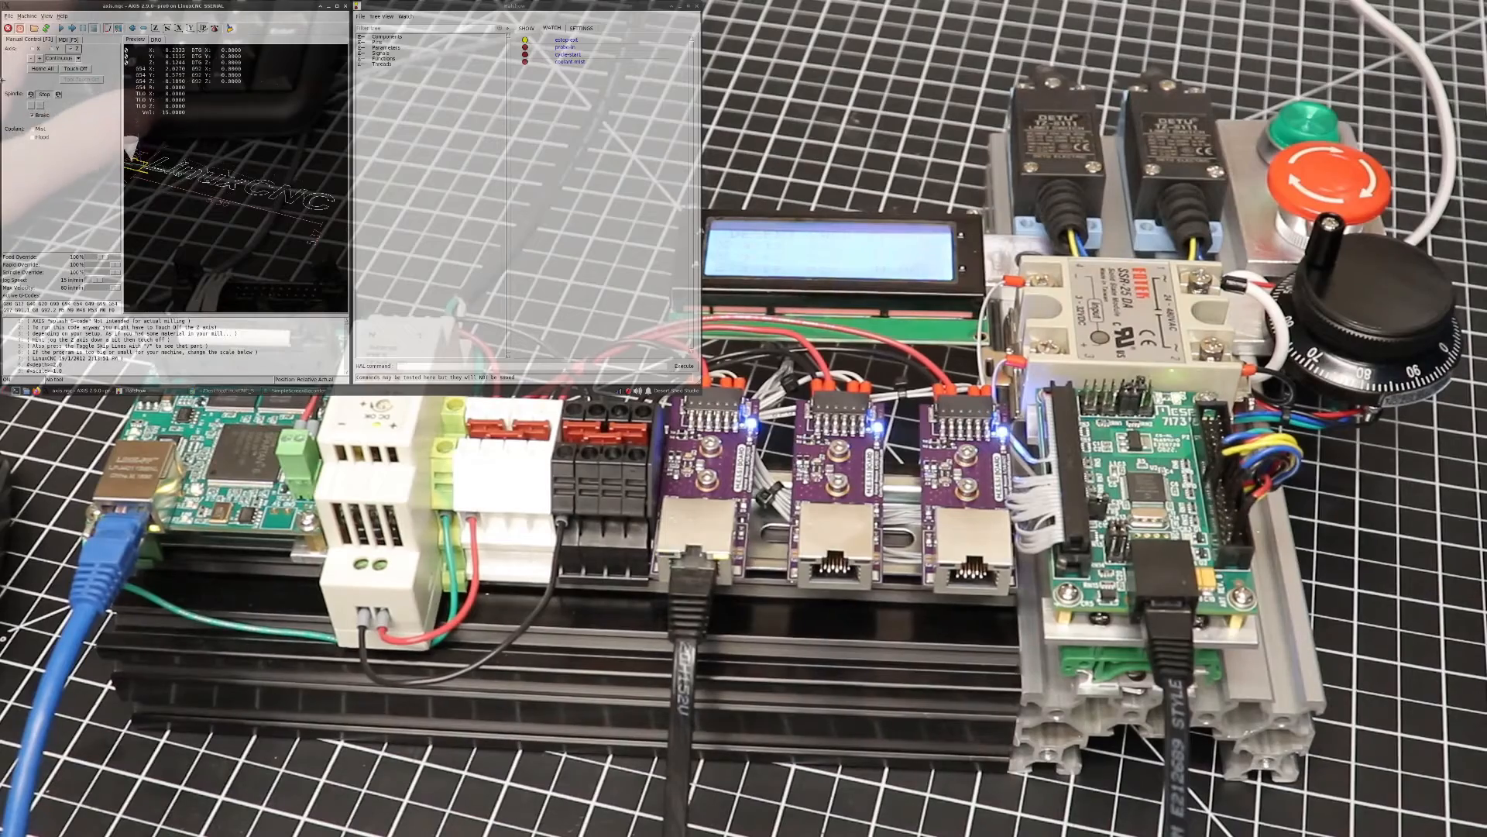
- Touch off an axis from Manual Control and confirm the new offset
{"action": "left_click", "coordinate": [75, 68]}
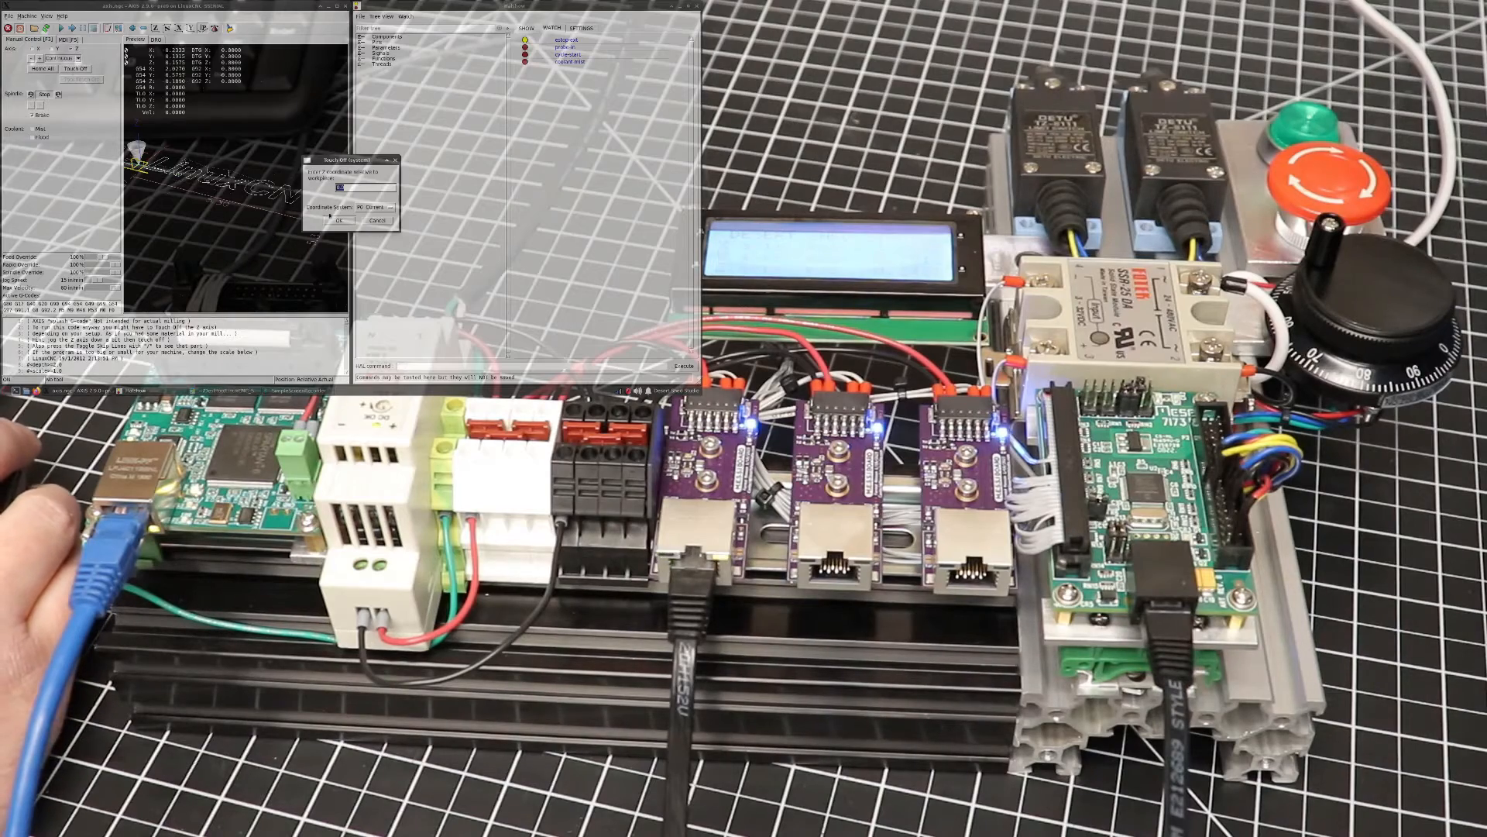
{"action": "left_click", "coordinate": [342, 220]}
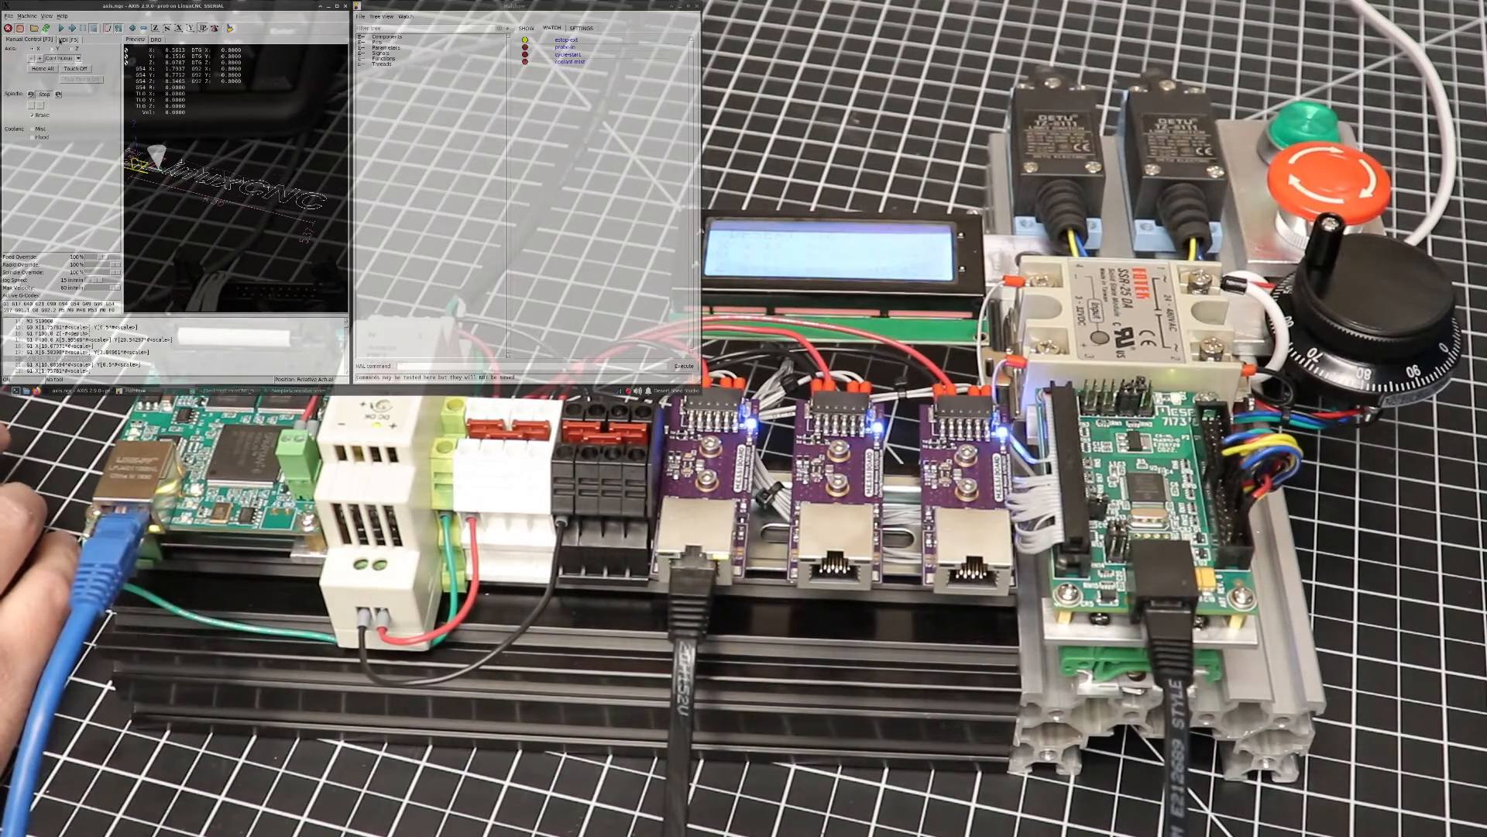
- Switch from Manual Control to the MDI tab showing the command history
{"action": "left_click", "coordinate": [63, 40]}
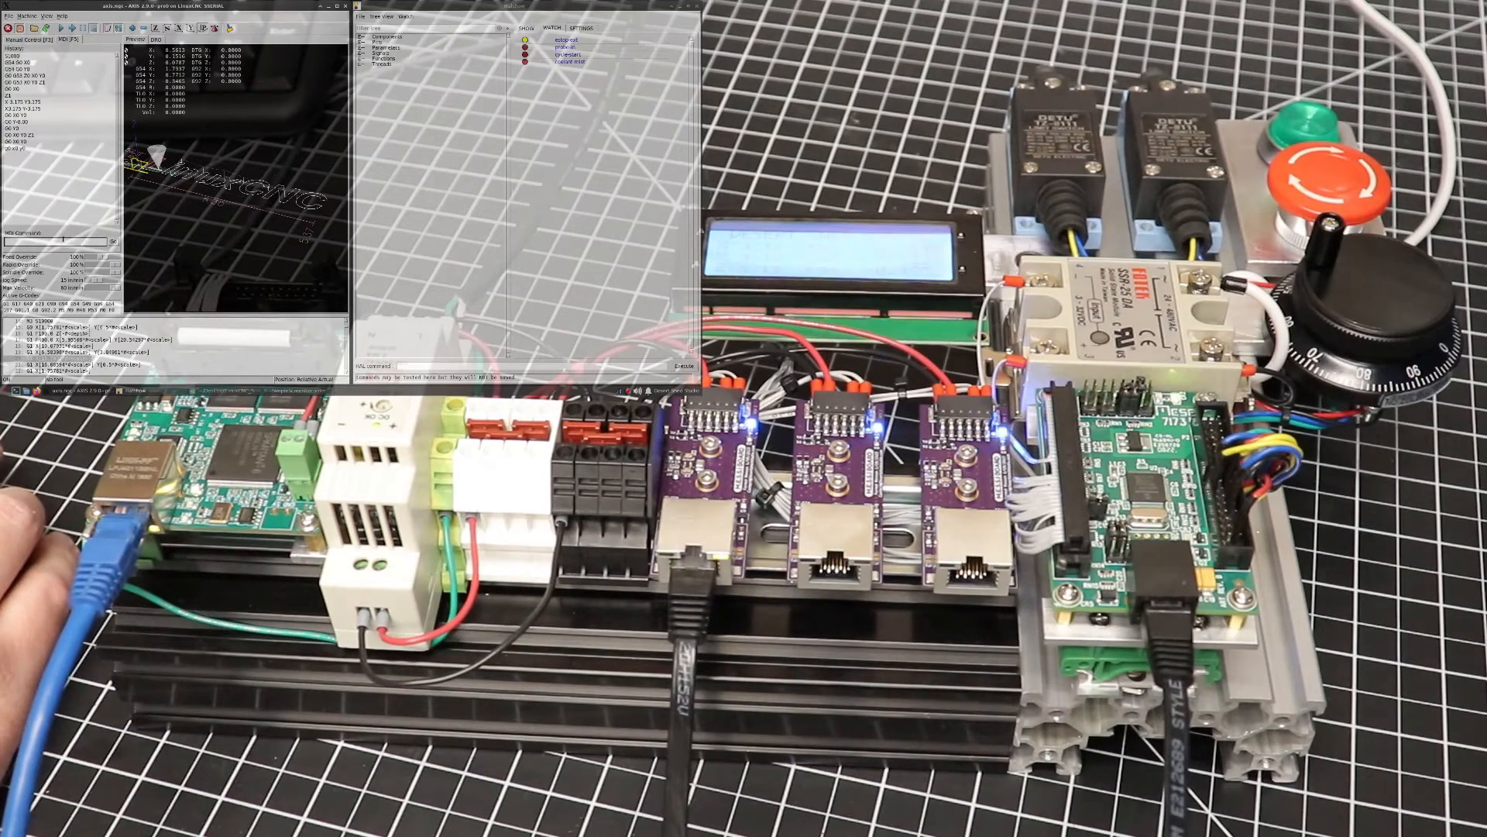